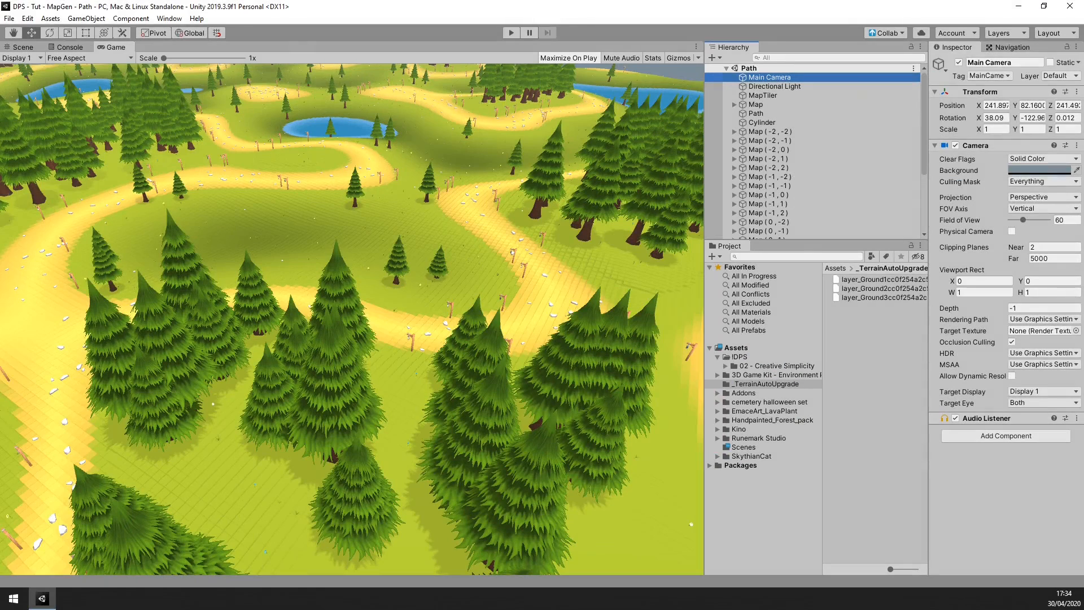
# Step: Reach the Package Manager's 'Add package from git URL' option via the + menu
pyautogui.click(168, 19)
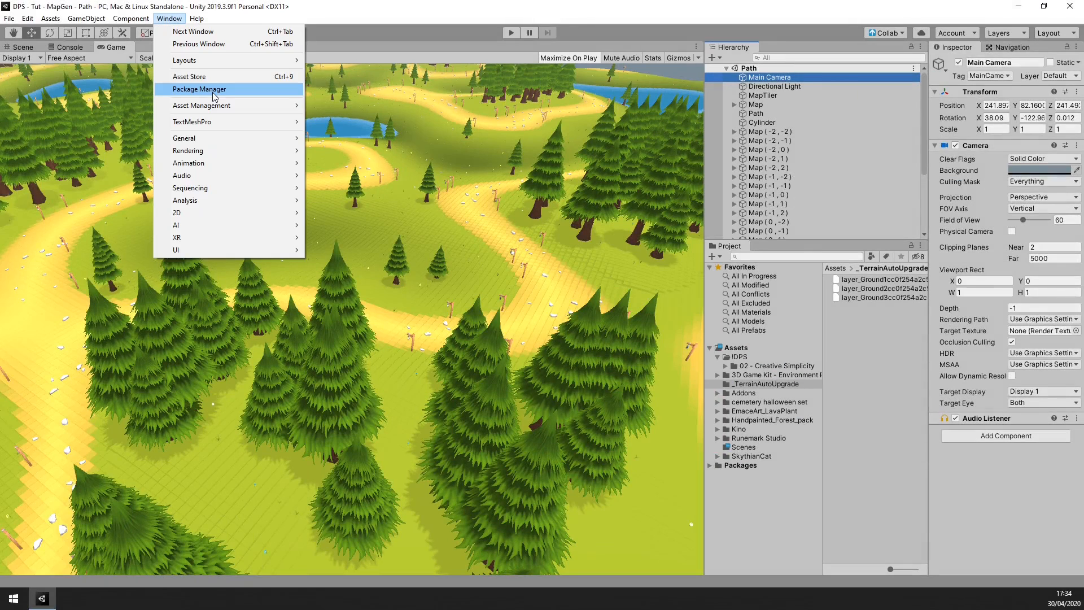
pyautogui.click(201, 88)
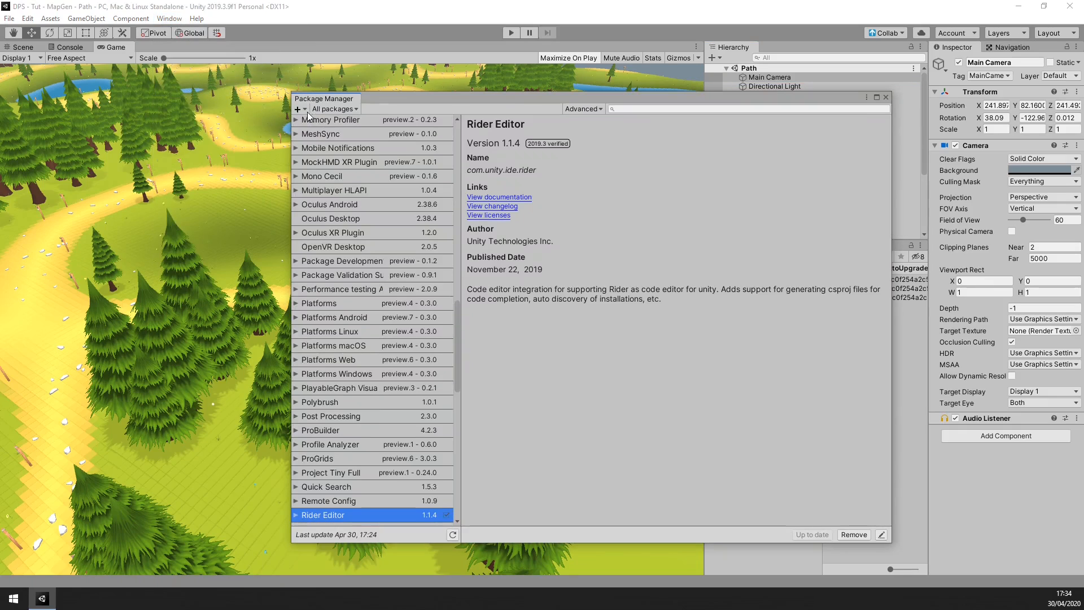
pyautogui.click(297, 108)
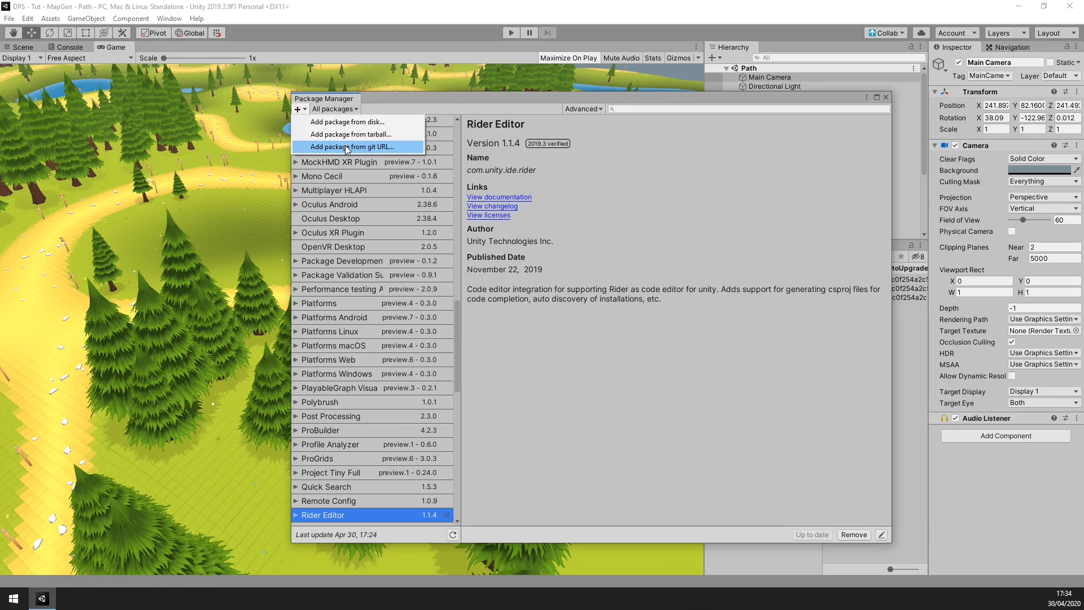
pyautogui.click(353, 146)
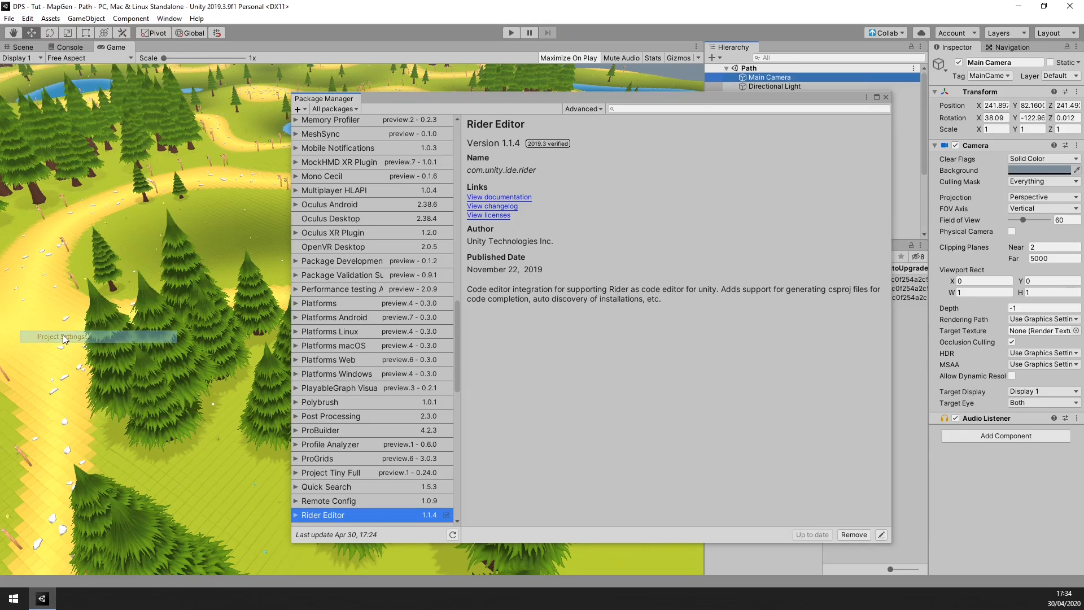
# Step: In Project Settings > Editor Enhancer, tick Enable Dark Theme so the editor turns dark
pyautogui.click(58, 336)
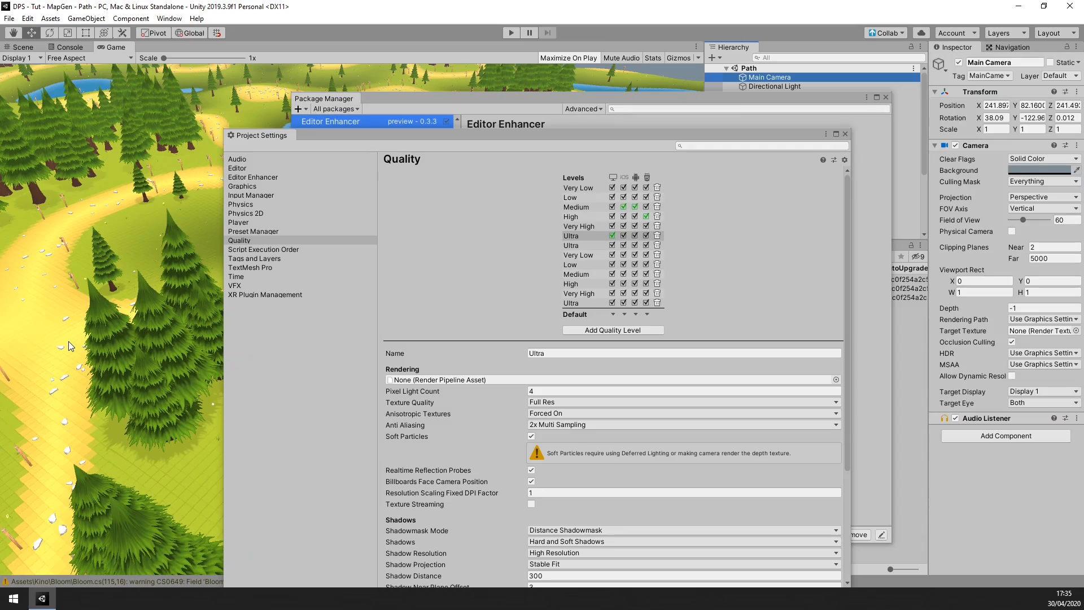
pyautogui.click(253, 177)
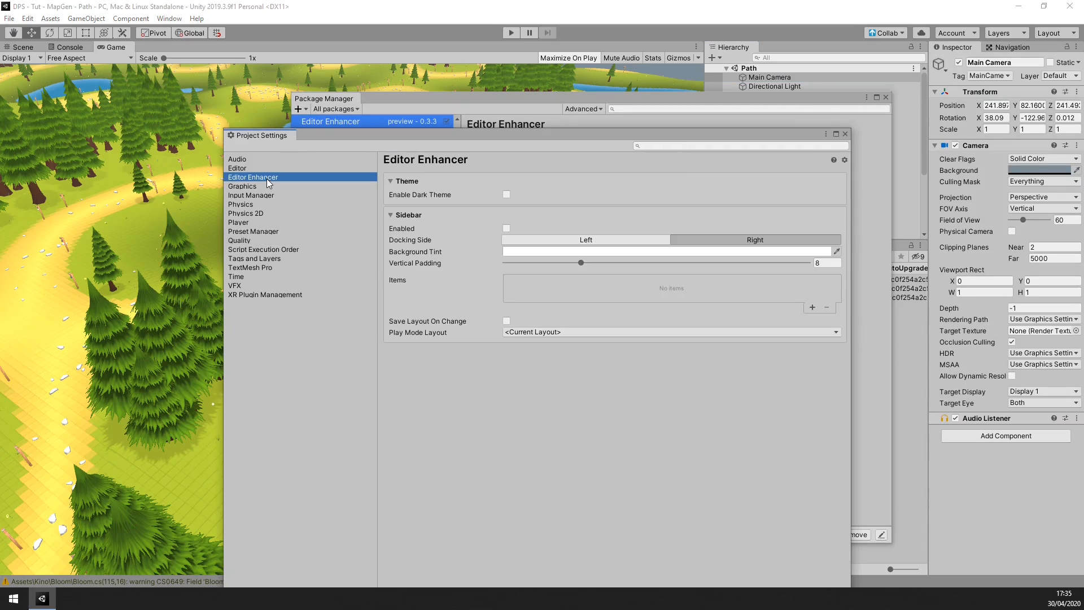
pyautogui.click(506, 194)
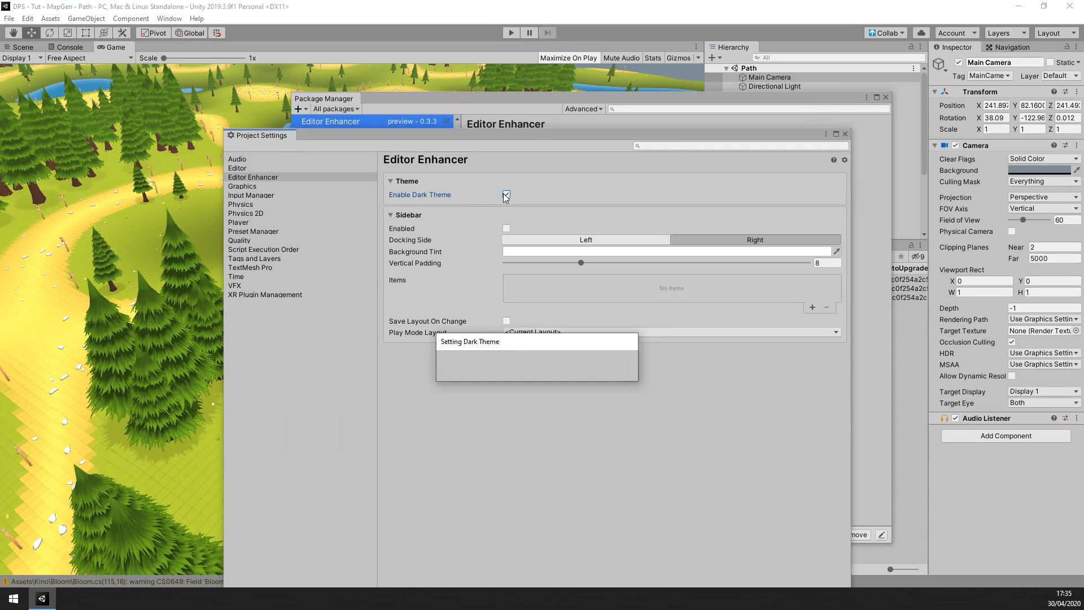
pyautogui.click(506, 194)
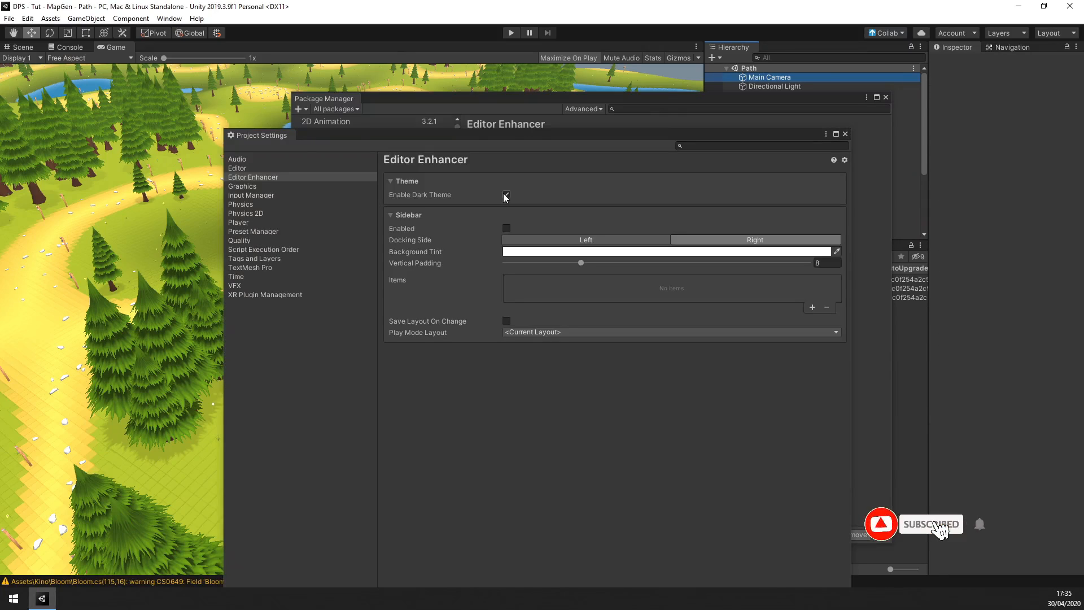
pyautogui.click(768, 76)
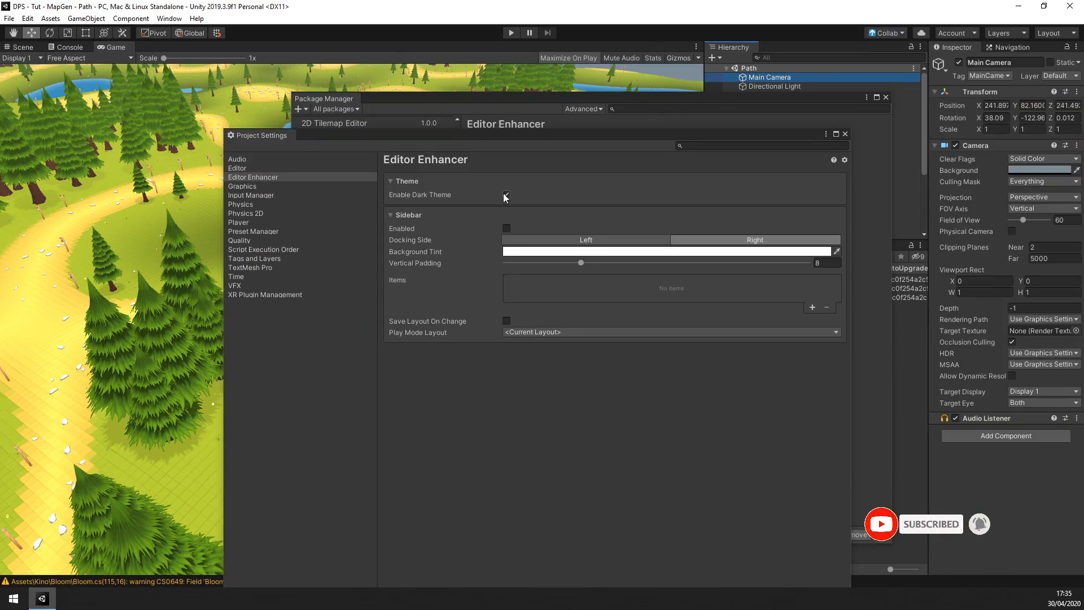